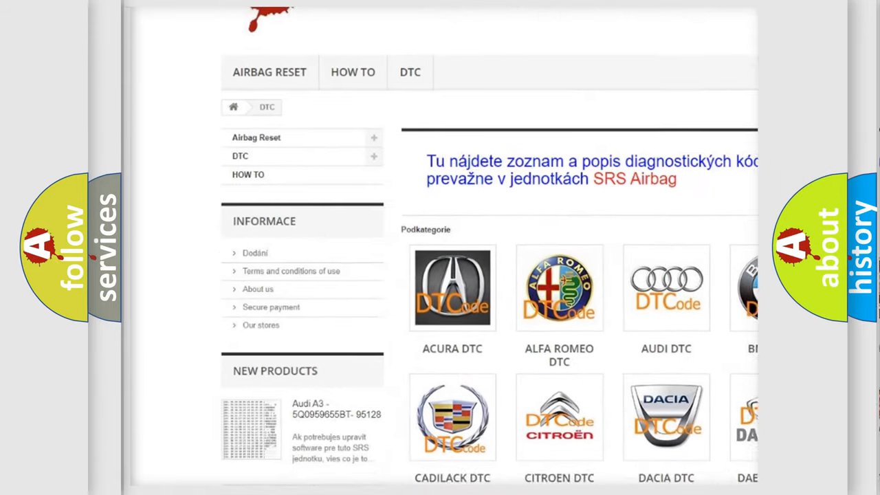
Let the slide add the solenoid, harness open circuit, blown fuse and connector pin causes.
{"action": "scroll", "scroll_direction": "down", "scroll_amount": 3}
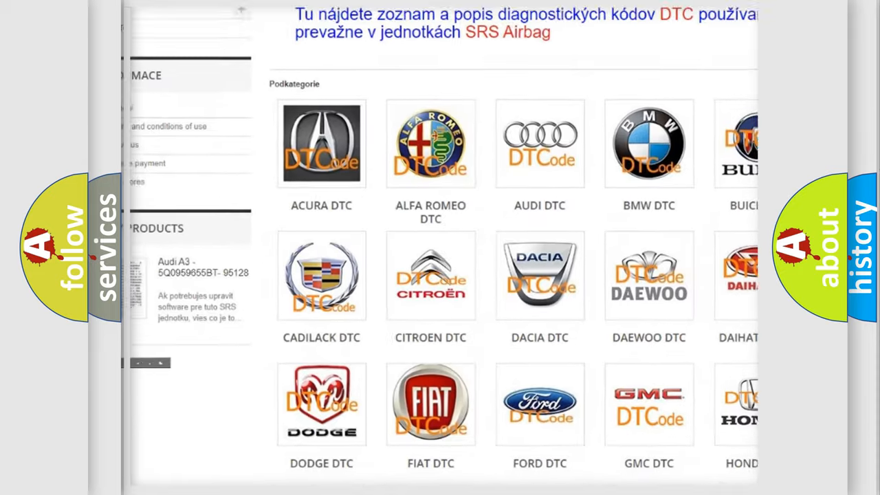
{"action": "scroll", "scroll_direction": "down", "scroll_amount": 3}
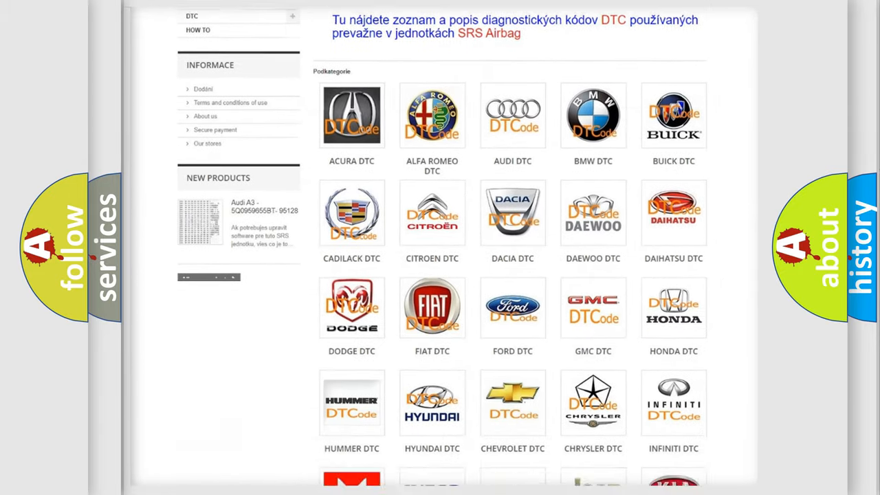
{"action": "scroll", "scroll_direction": "down", "scroll_amount": 3}
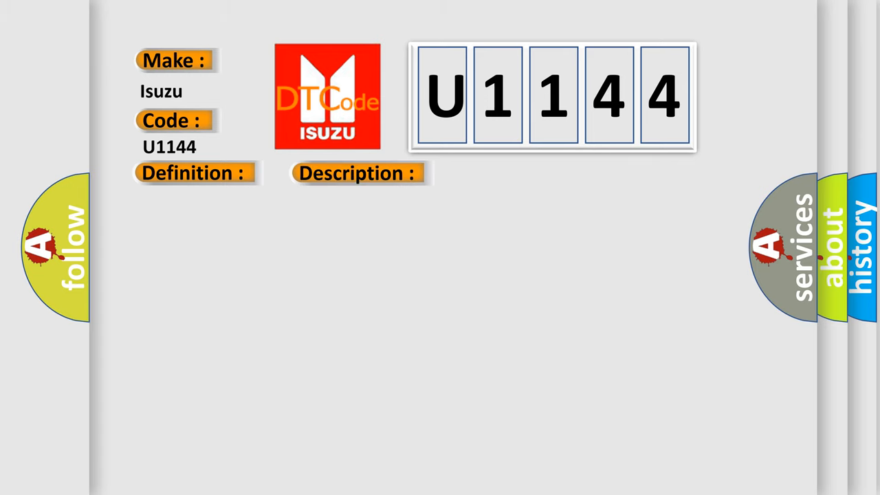
{"action": "left_click", "coordinate": [357, 172]}
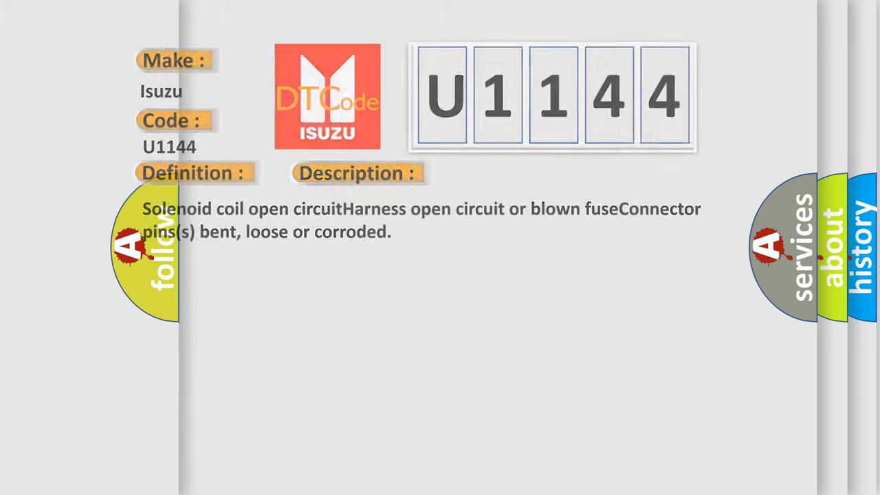